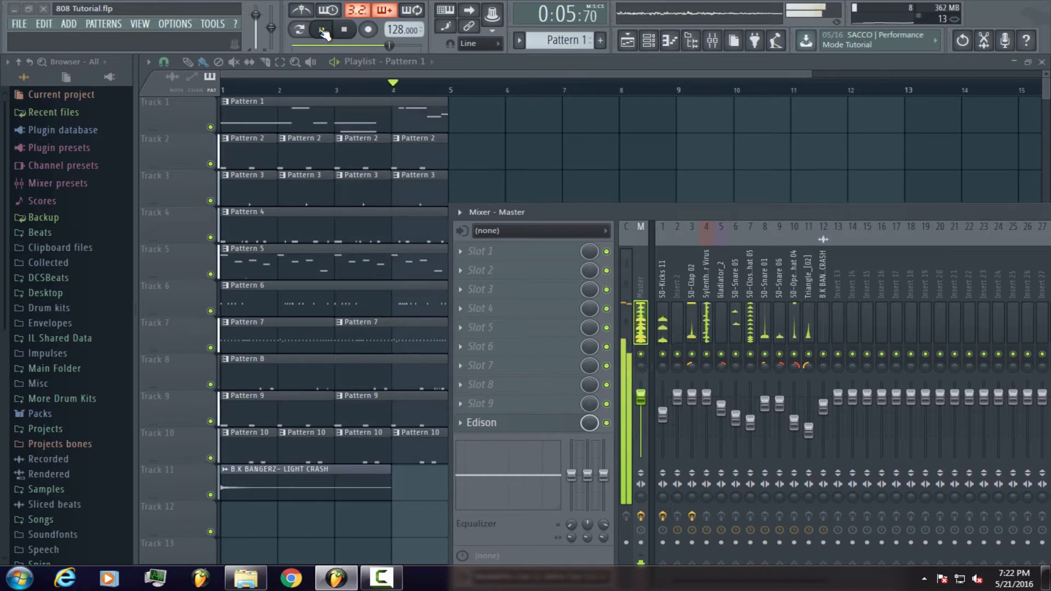
Play the song from the transport, then stop playback.
{"action": "left_click", "coordinate": [346, 28]}
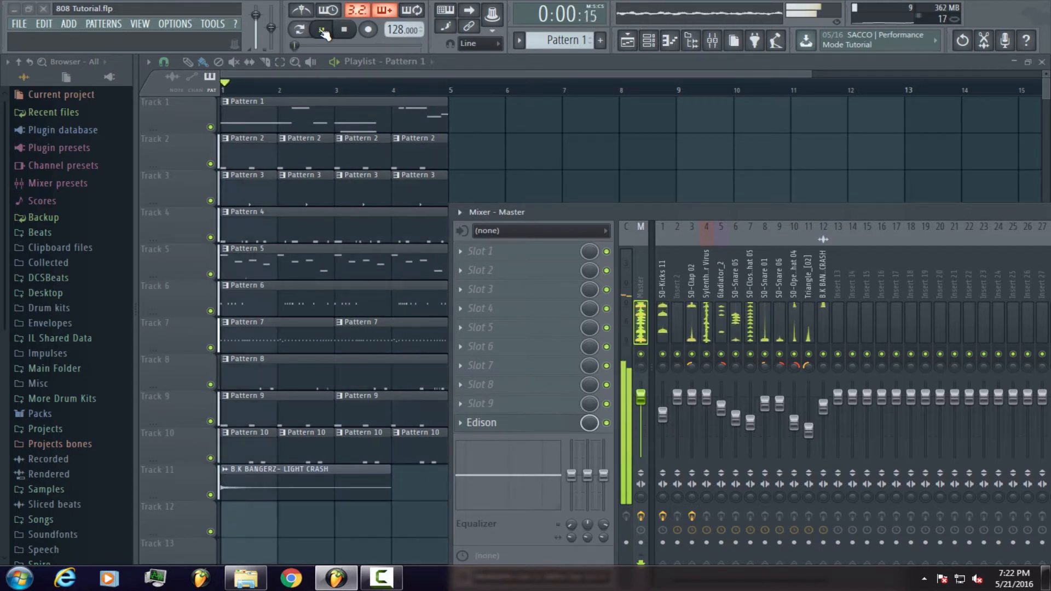
{"action": "left_click", "coordinate": [321, 29]}
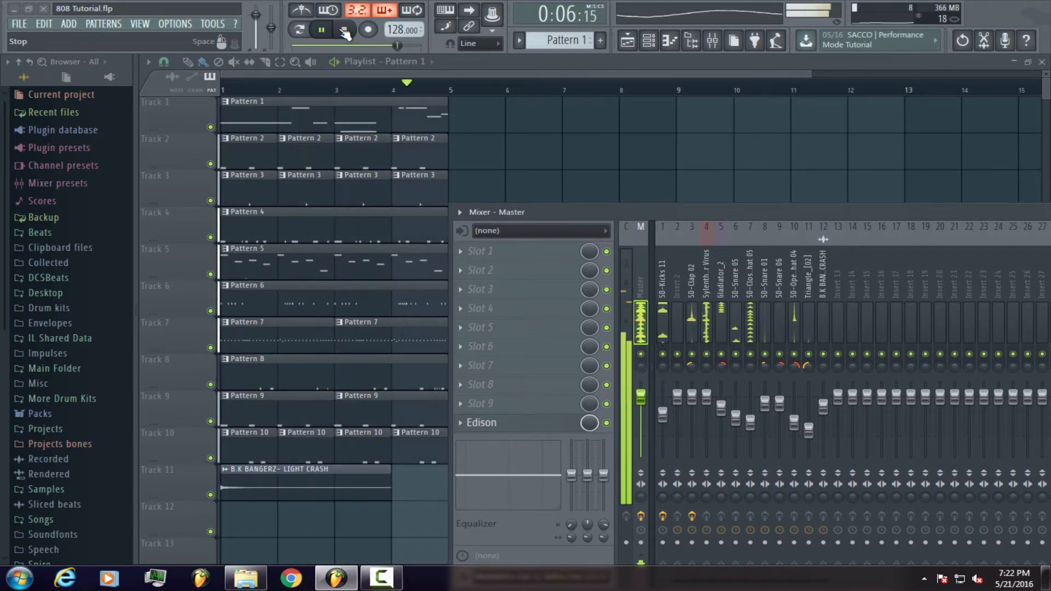
{"action": "left_click", "coordinate": [343, 30]}
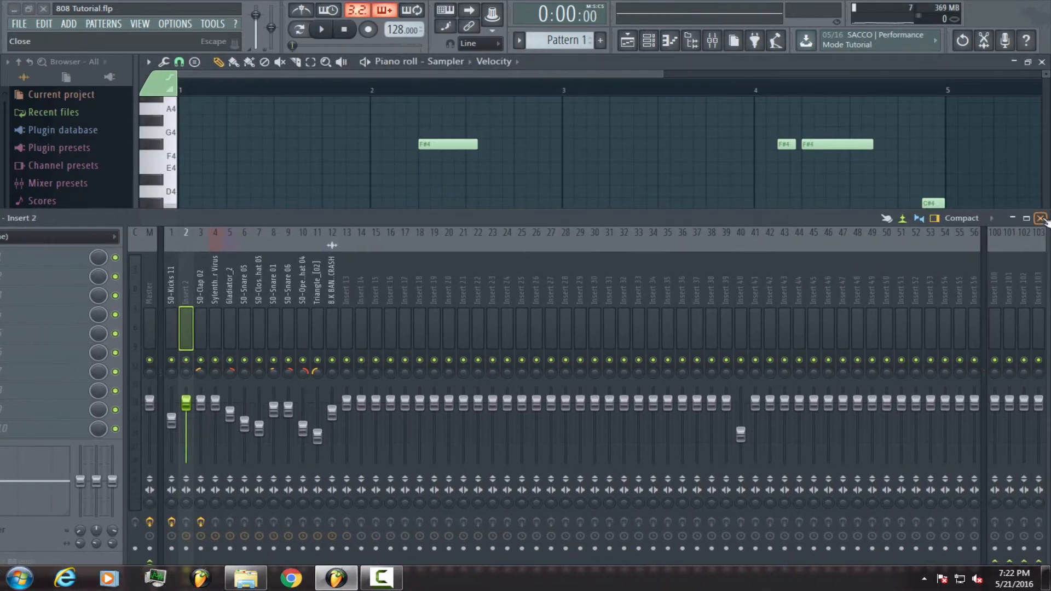
Close the mixer, then play and stop the 3x Osc bass pattern.
{"action": "left_click", "coordinate": [1041, 218]}
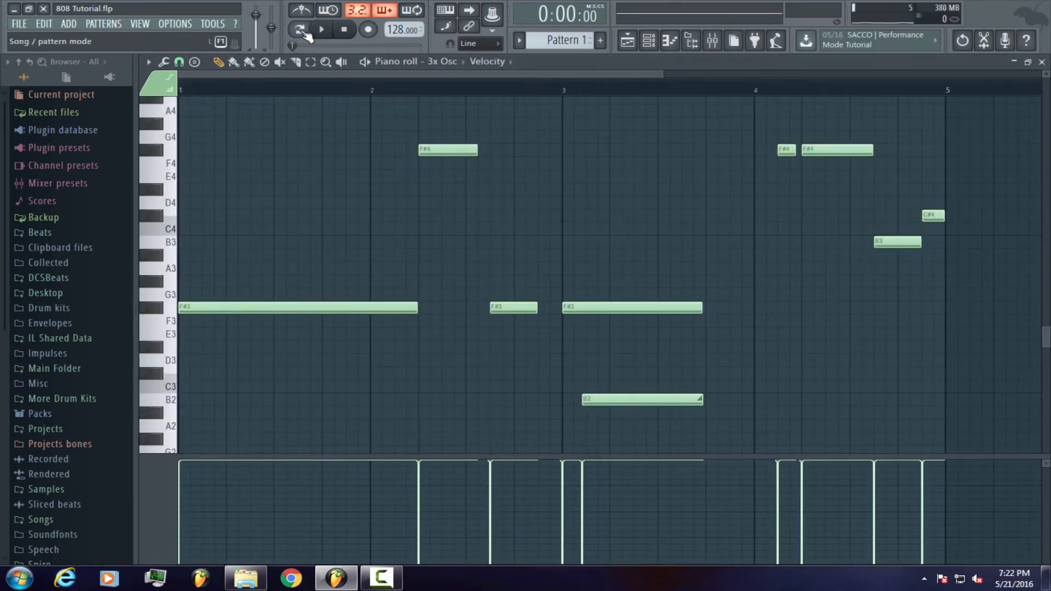
{"action": "mouse_move", "coordinate": [321, 29]}
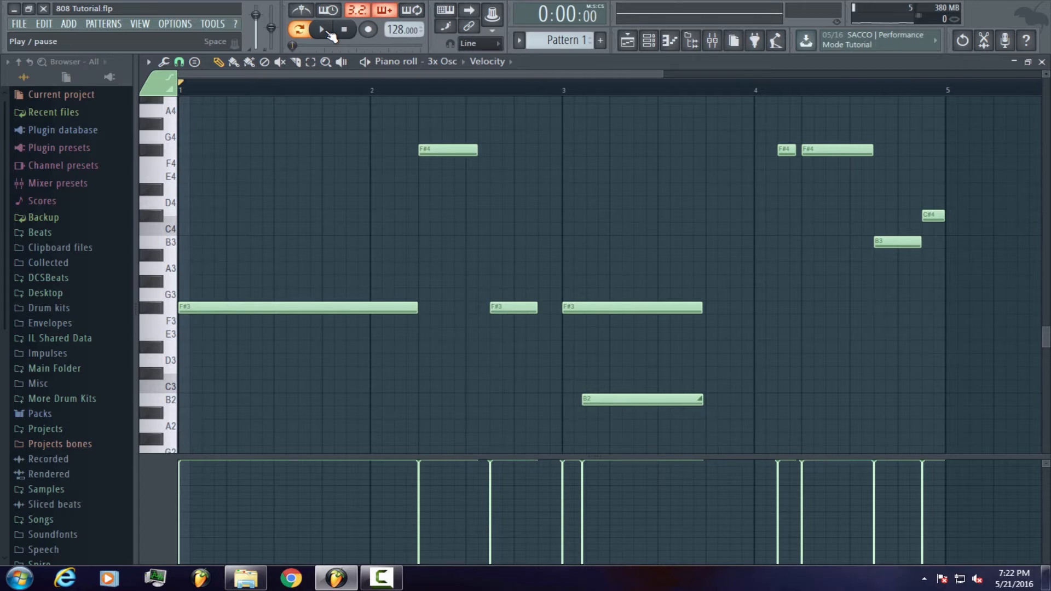
{"action": "left_click", "coordinate": [320, 29]}
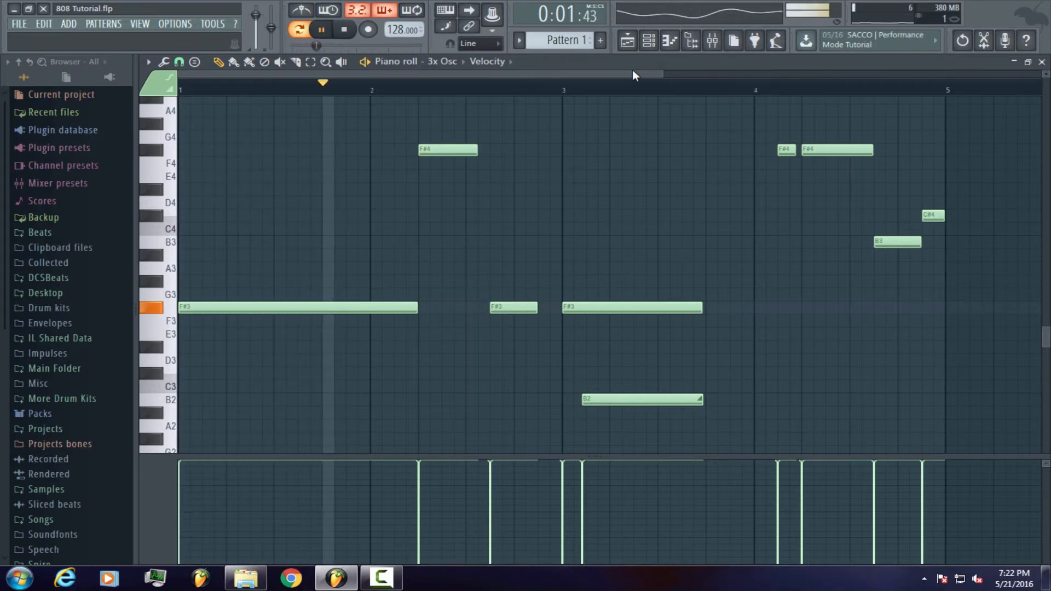
{"action": "left_click", "coordinate": [321, 30]}
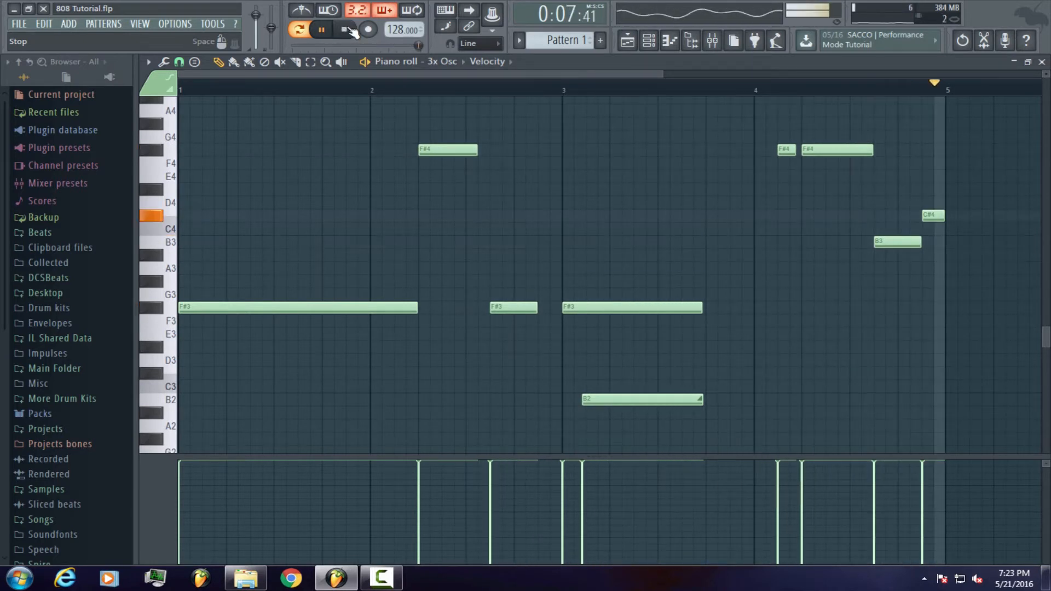
{"action": "left_click", "coordinate": [321, 28]}
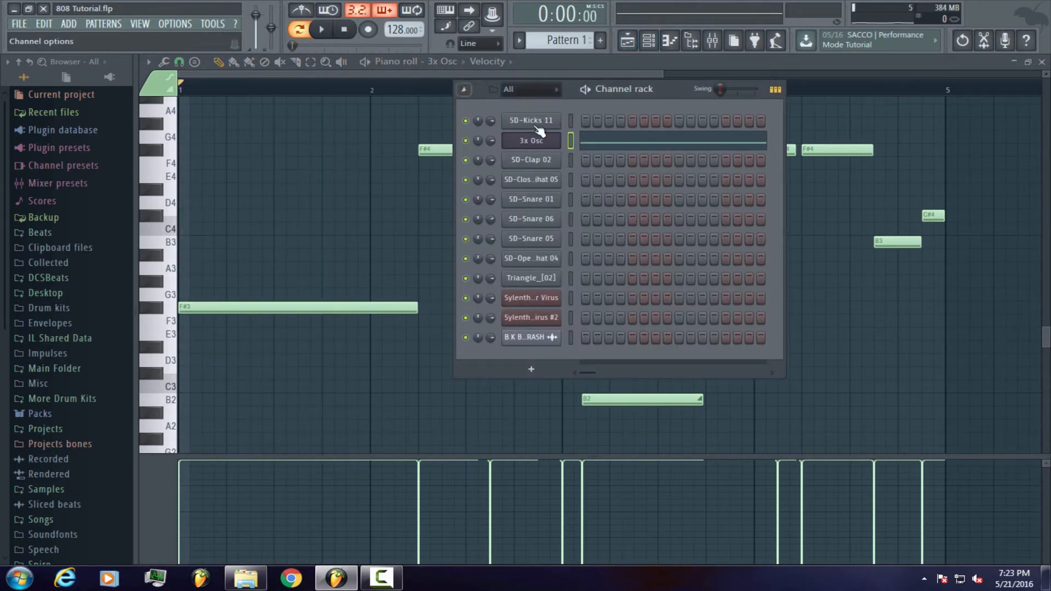
Open the 3x Osc channel's settings window from the Channel rack.
{"action": "left_click", "coordinate": [530, 141]}
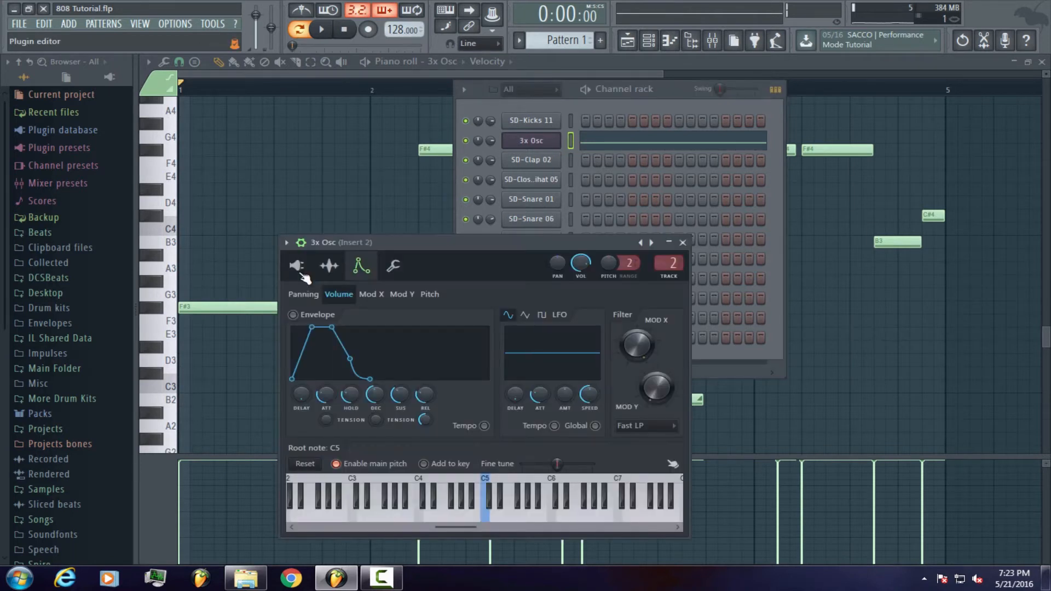
On the 3x Osc Plugin settings, set oscillator 3 to a saw waveform.
{"action": "left_click", "coordinate": [296, 265]}
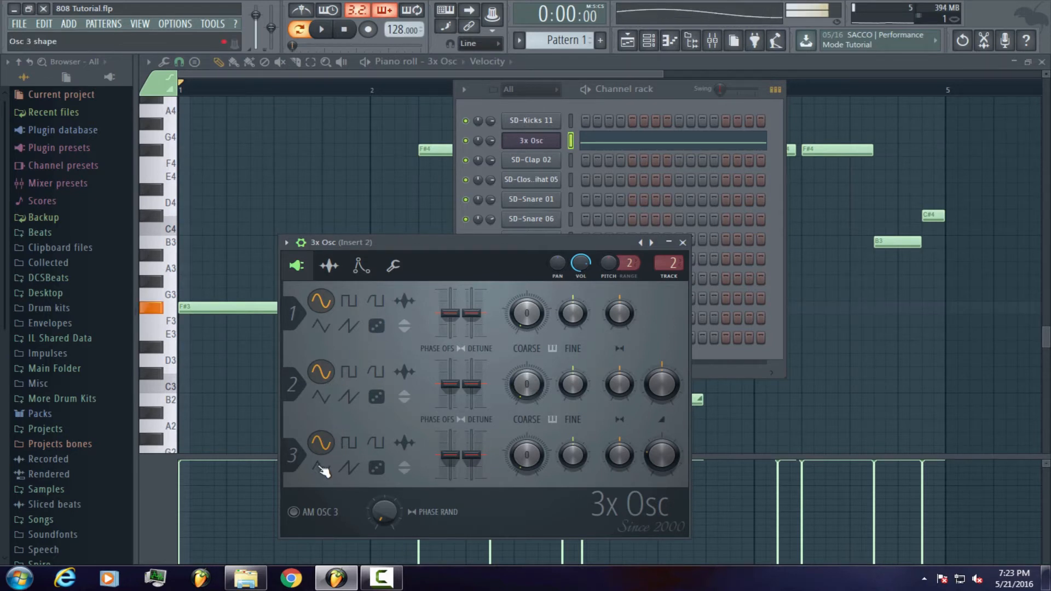
{"action": "left_click", "coordinate": [320, 468]}
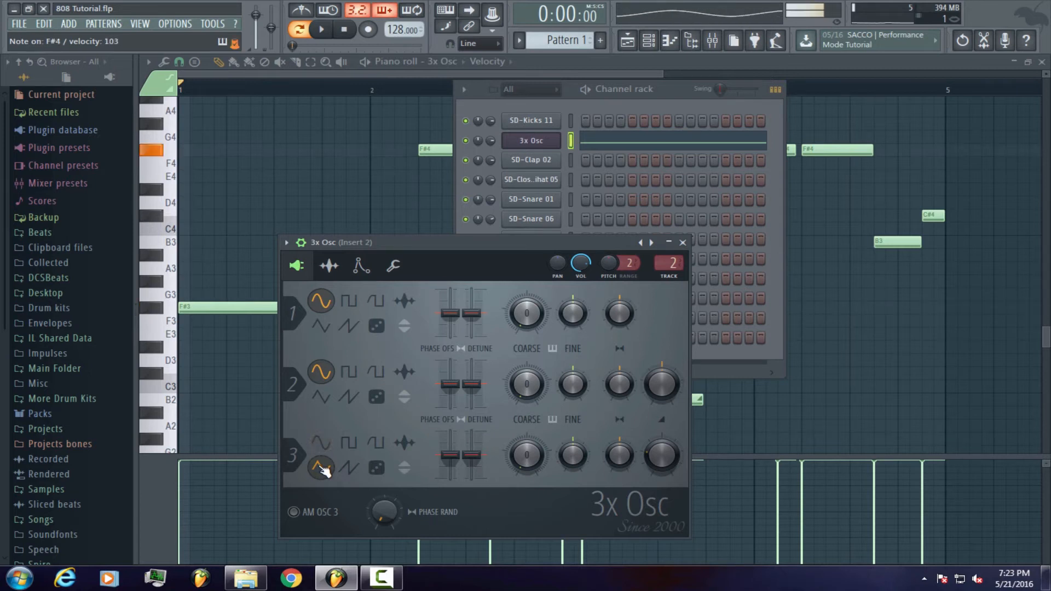
{"action": "left_click", "coordinate": [320, 28]}
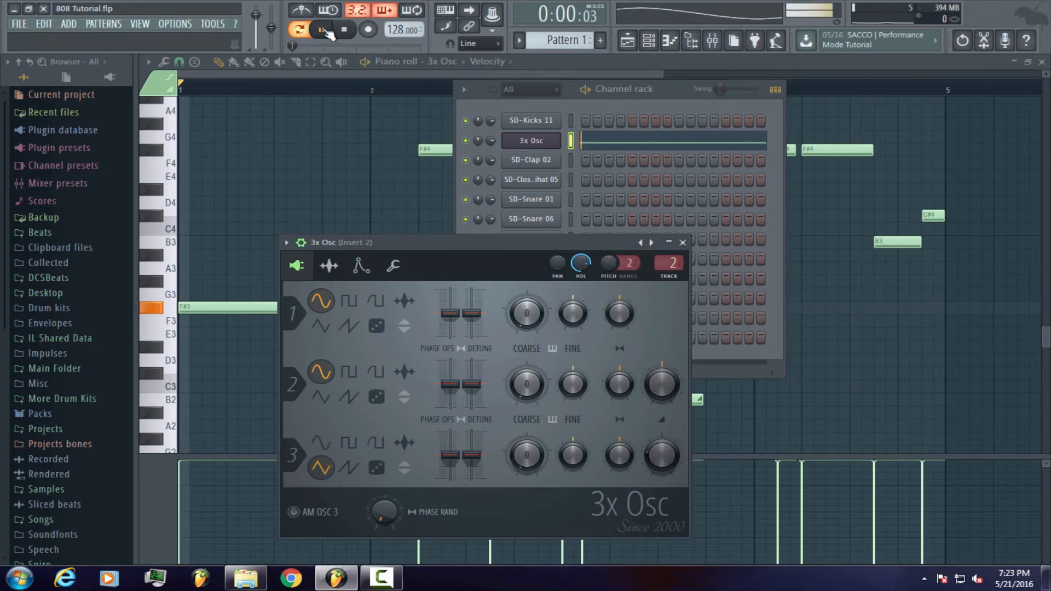
{"action": "left_click", "coordinate": [320, 29]}
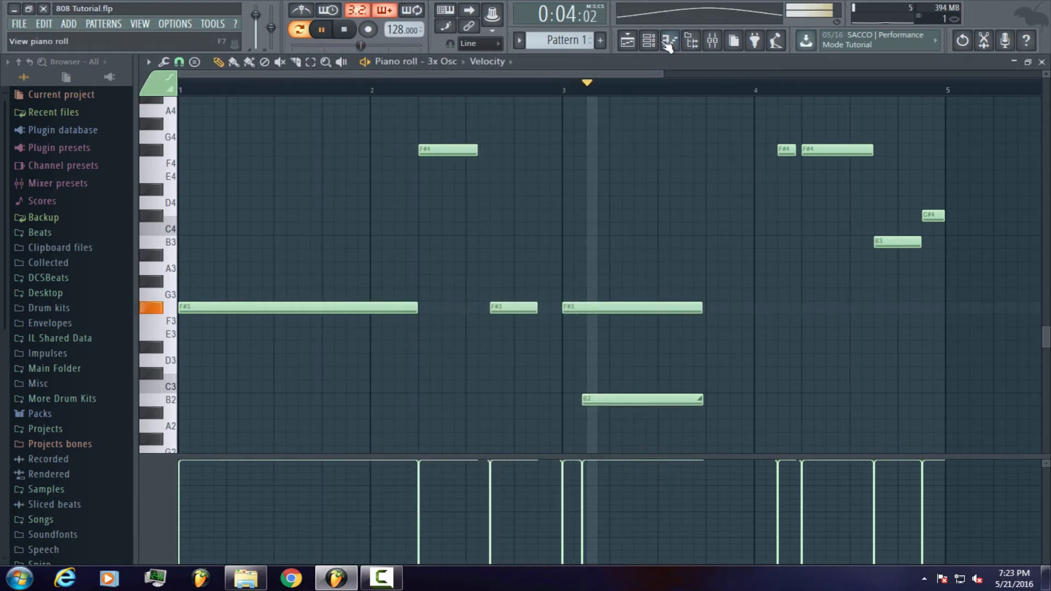
{"action": "left_click", "coordinate": [321, 30]}
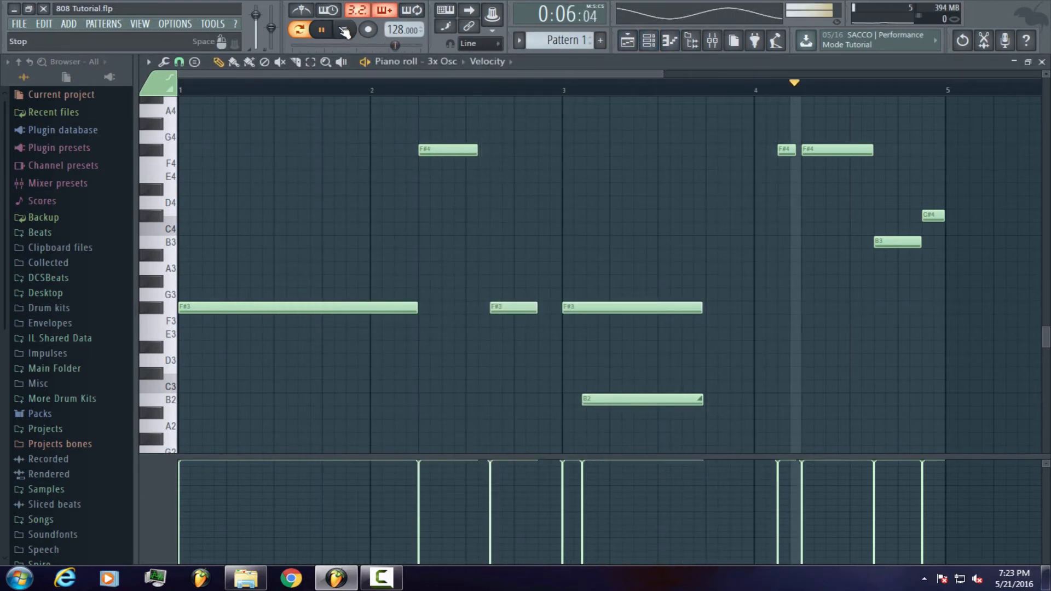
{"action": "left_click", "coordinate": [344, 29]}
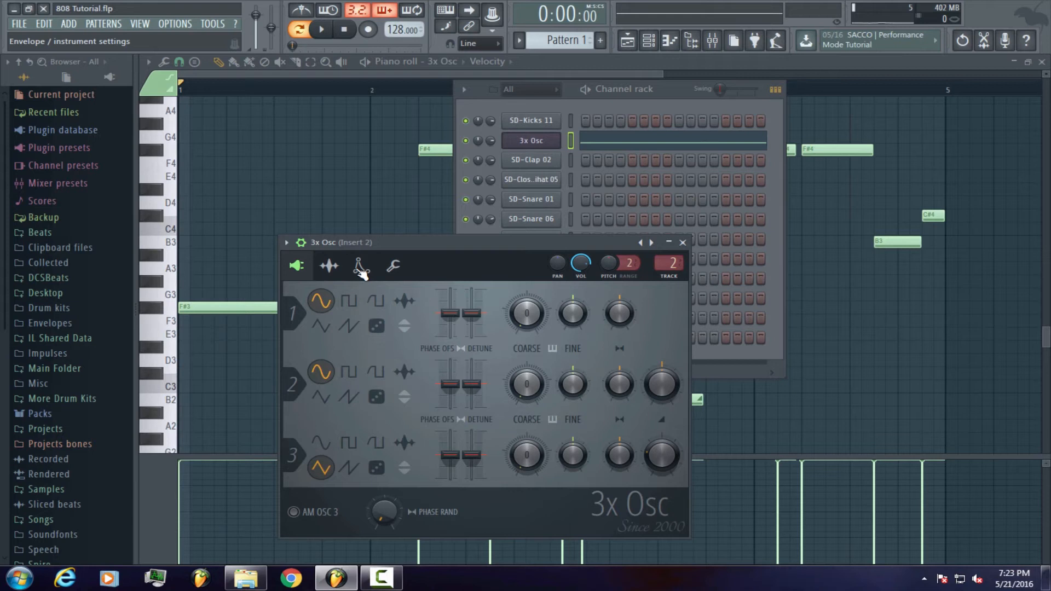
Enable the volume envelope with HOLD, SUS and REL at zero and a short DEC.
{"action": "left_click", "coordinate": [360, 267]}
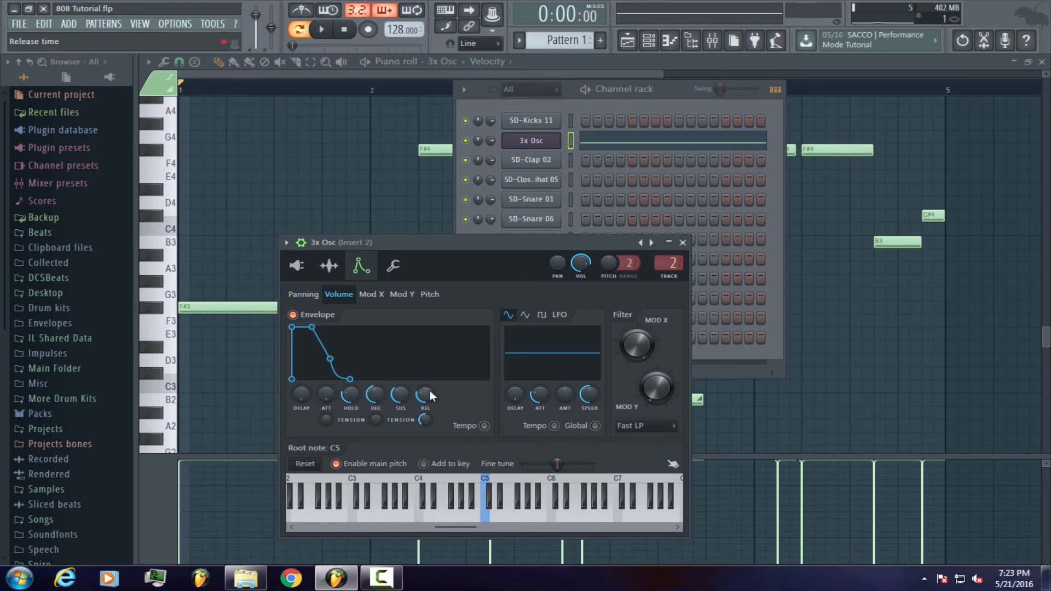
{"action": "left_click", "coordinate": [321, 29]}
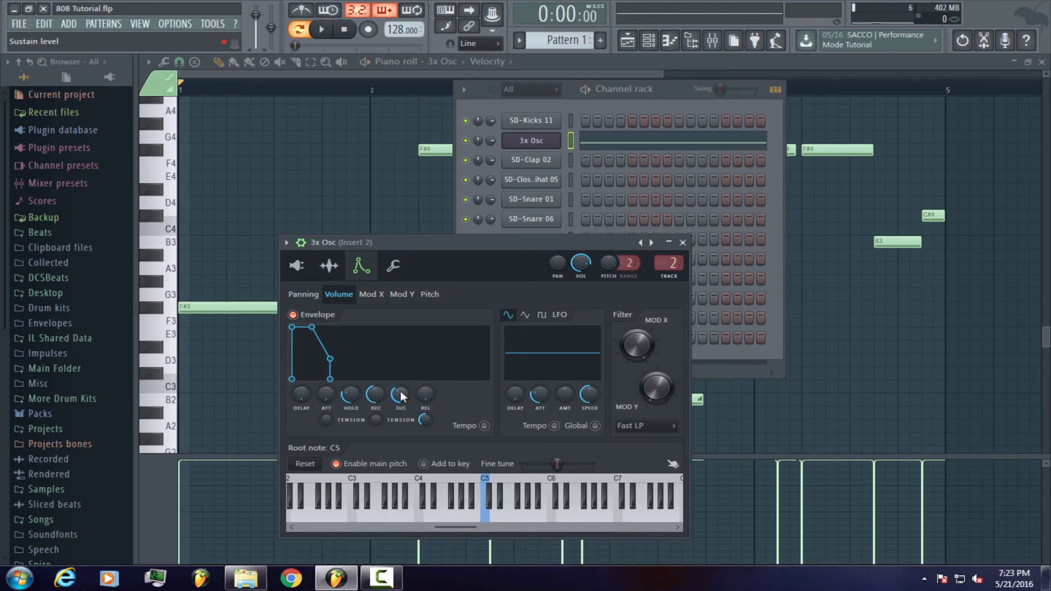
{"action": "left_click", "coordinate": [321, 28]}
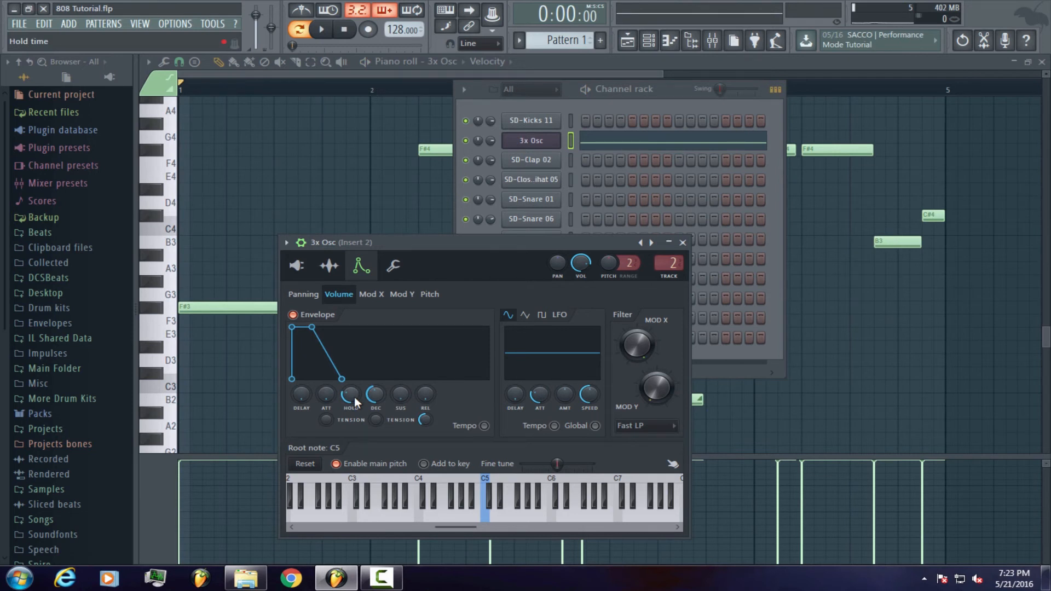
{"action": "left_click", "coordinate": [321, 29]}
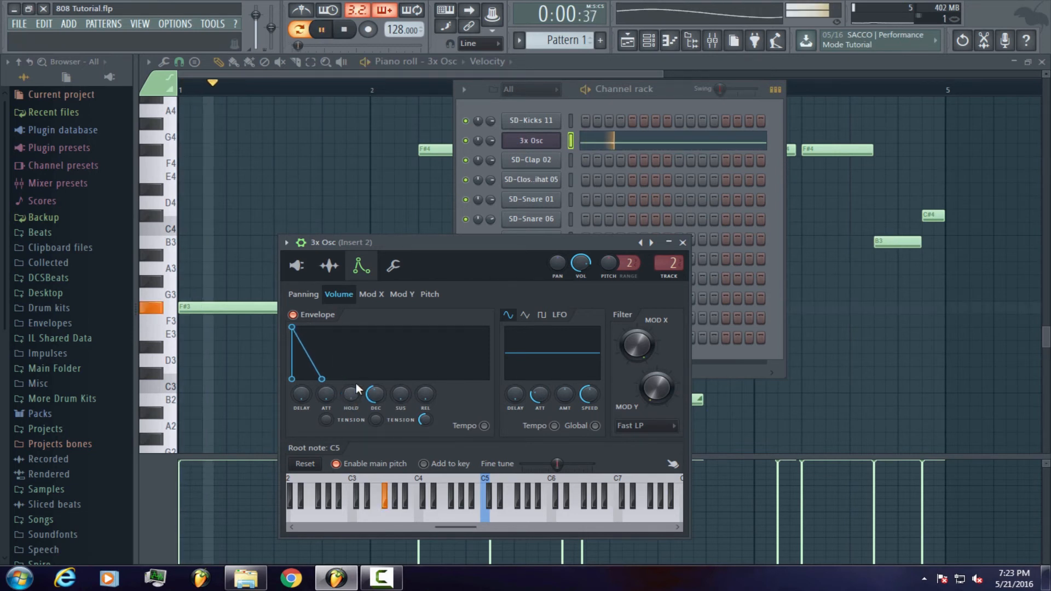
{"action": "left_click", "coordinate": [344, 28]}
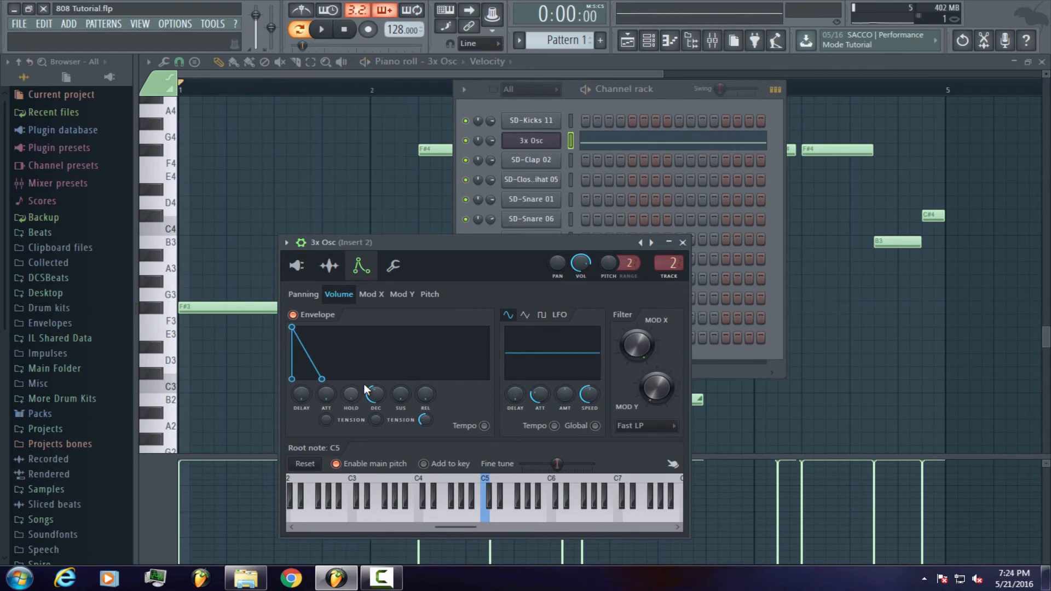
{"action": "mouse_move", "coordinate": [375, 394]}
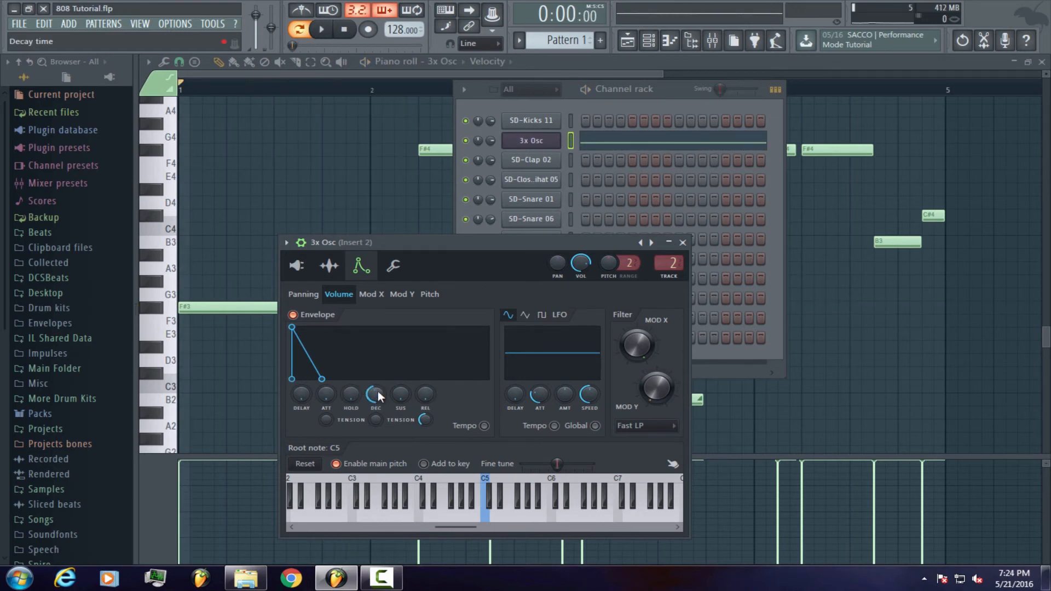
{"action": "left_click", "coordinate": [375, 394]}
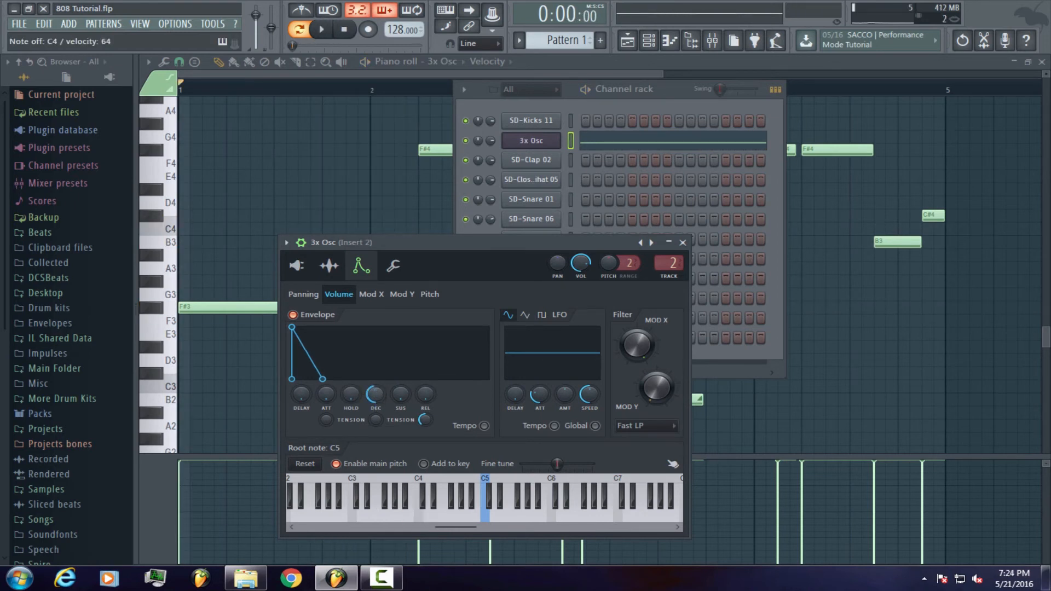
Curve the volume decay with the TENSION knob for a sloped pluck.
{"action": "left_click", "coordinate": [320, 30]}
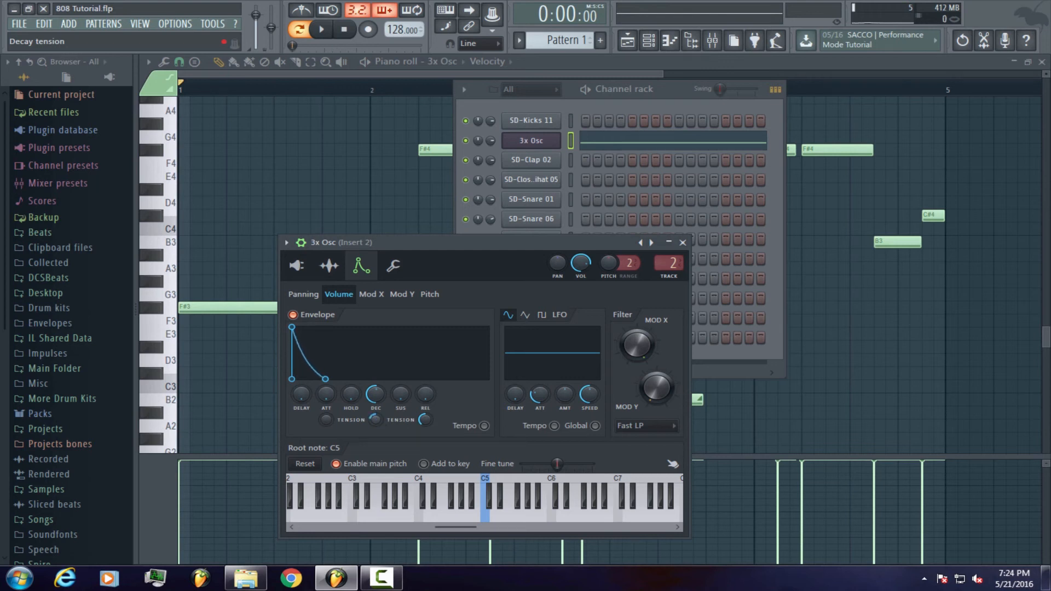
{"action": "left_click", "coordinate": [321, 28]}
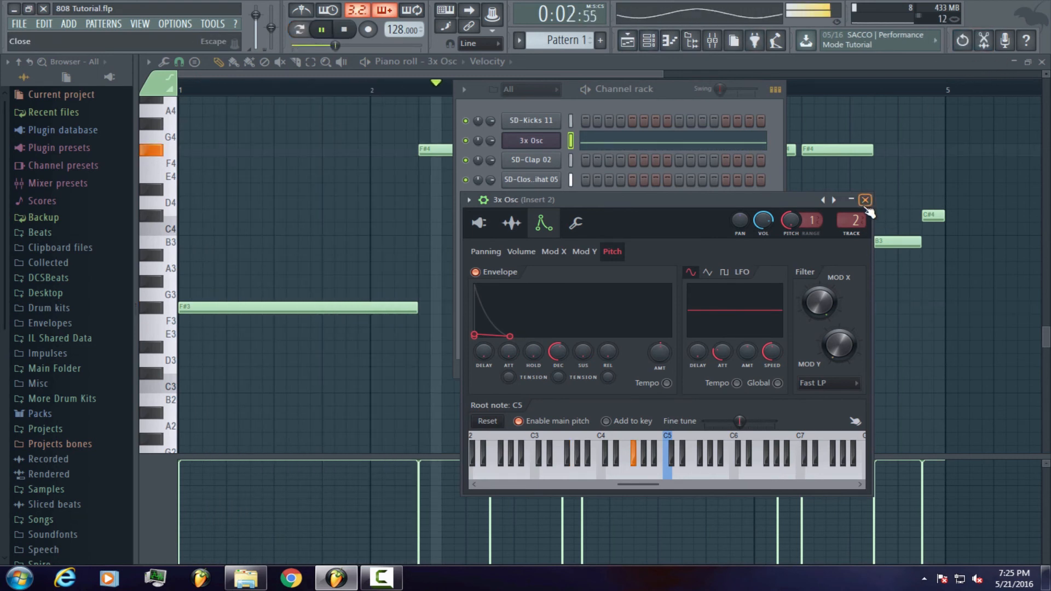
Close the channel settings and select the bass's Insert 2 in the mixer.
{"action": "left_click", "coordinate": [479, 222]}
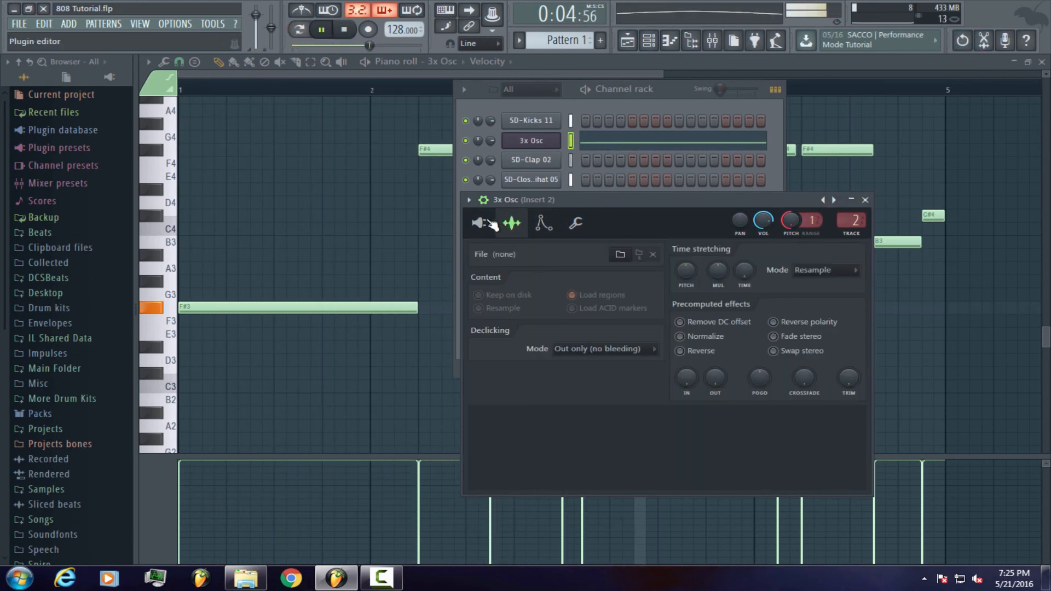
{"action": "left_click", "coordinate": [864, 199]}
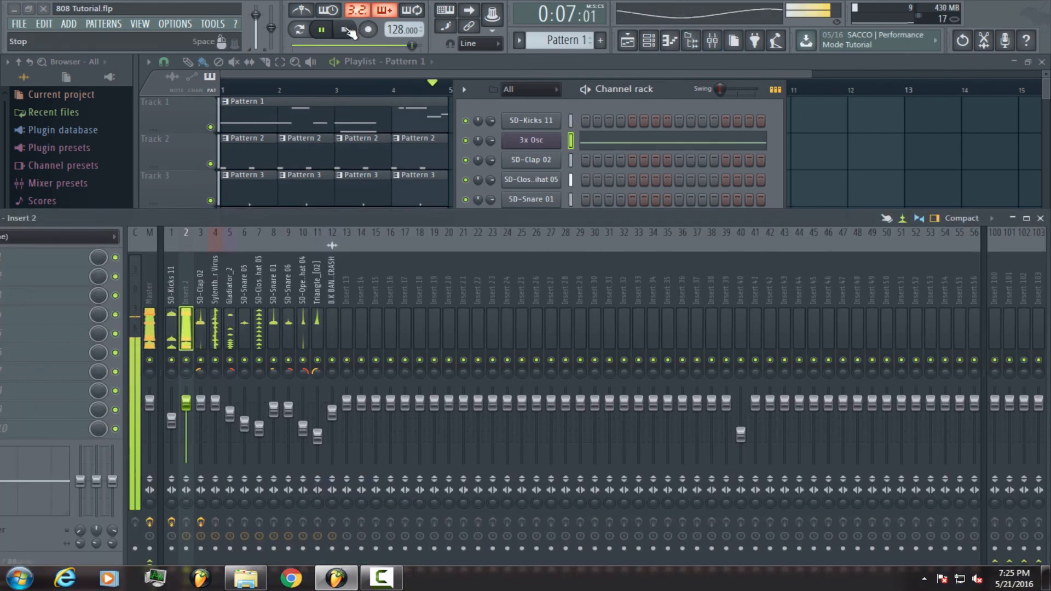
Stop playback and load the 808 Magic mixer state onto the insert.
{"action": "left_click", "coordinate": [346, 30]}
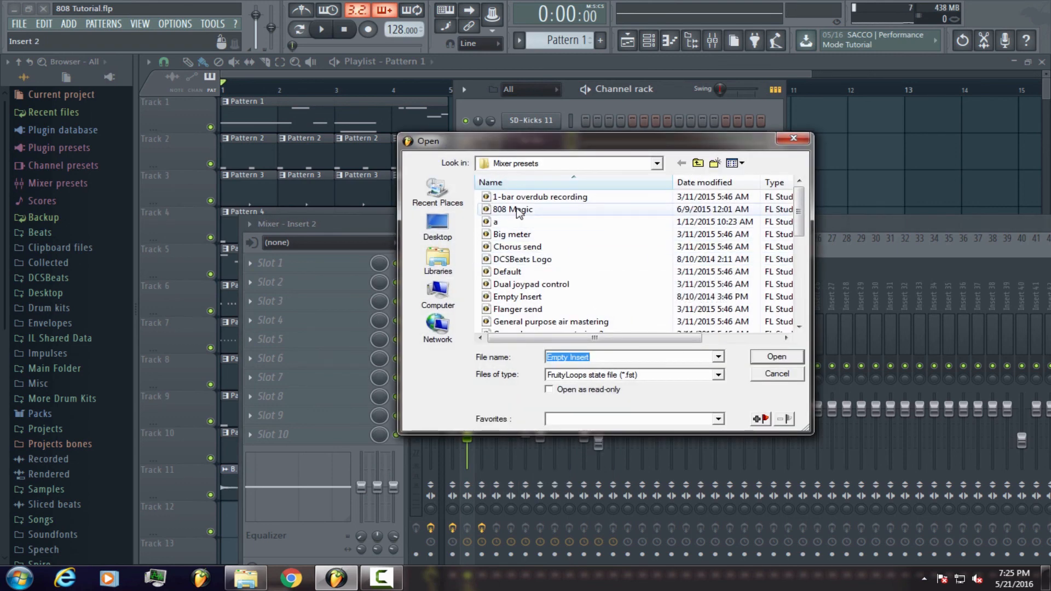
{"action": "left_click", "coordinate": [775, 356]}
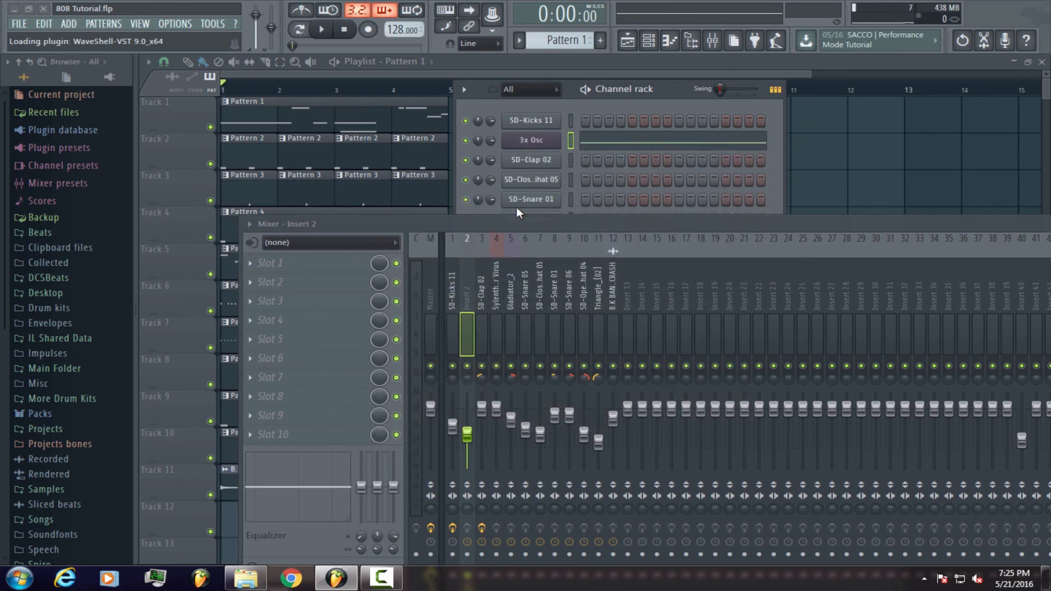